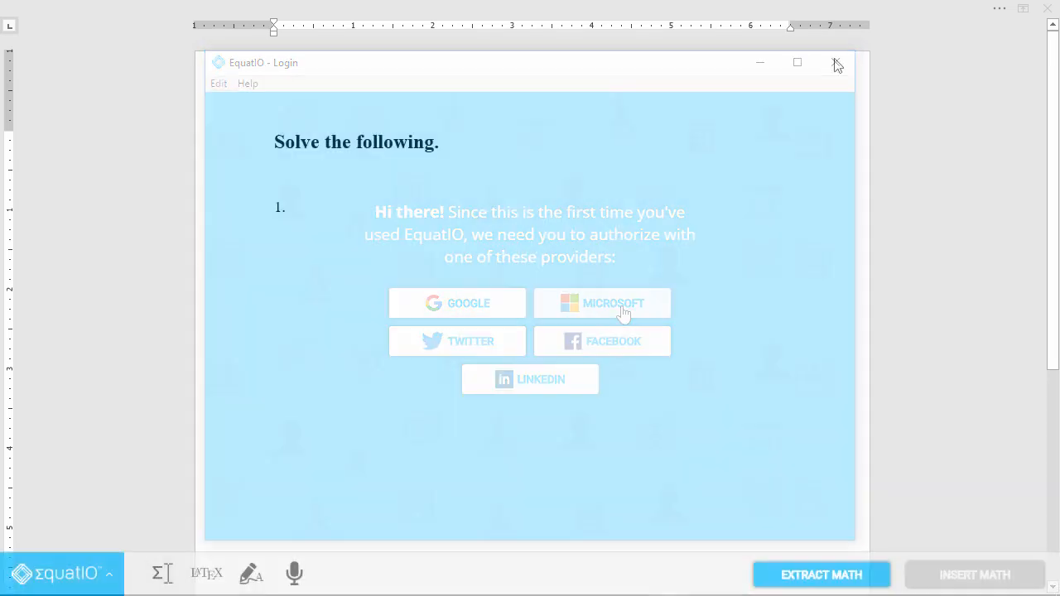
Sign in to EquatIO with a Microsoft account and place the cursor after item 1
click(836, 63)
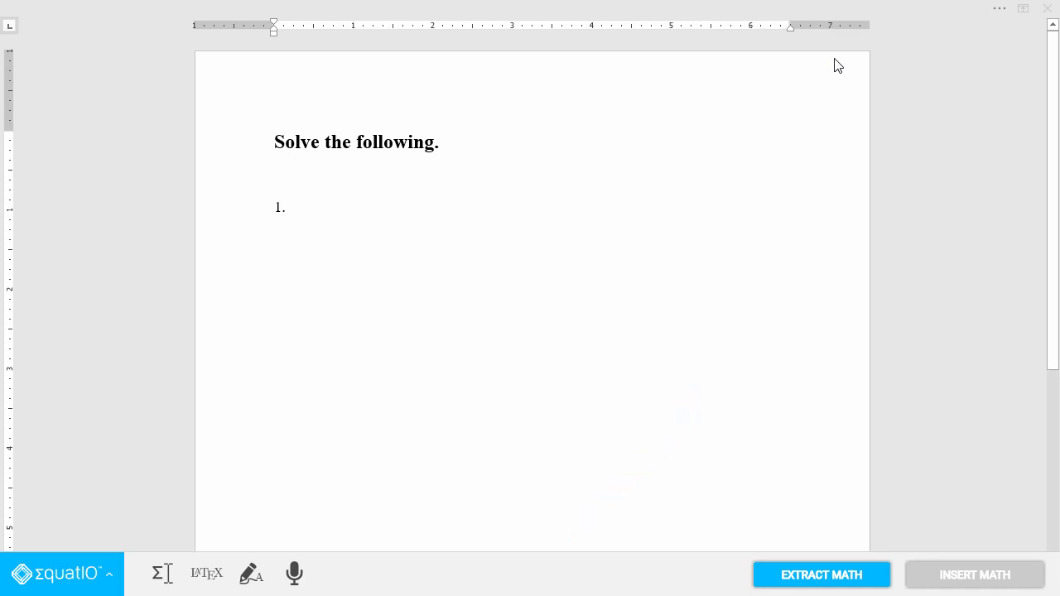
click(289, 207)
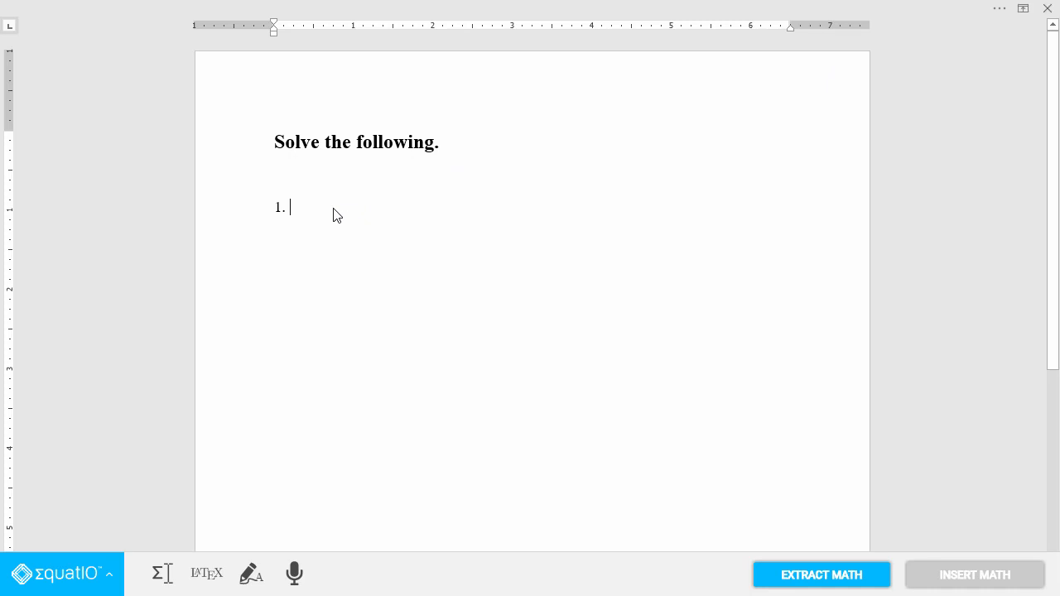
click(162, 573)
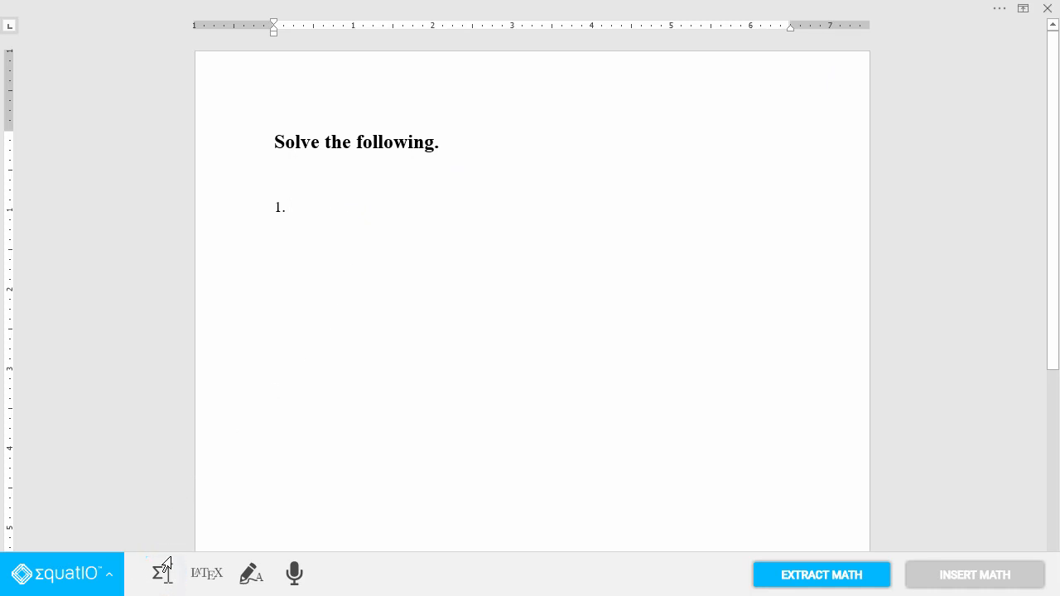
Enter x^2+4x+4=0 in the math editor and insert it at item 1
click(162, 573)
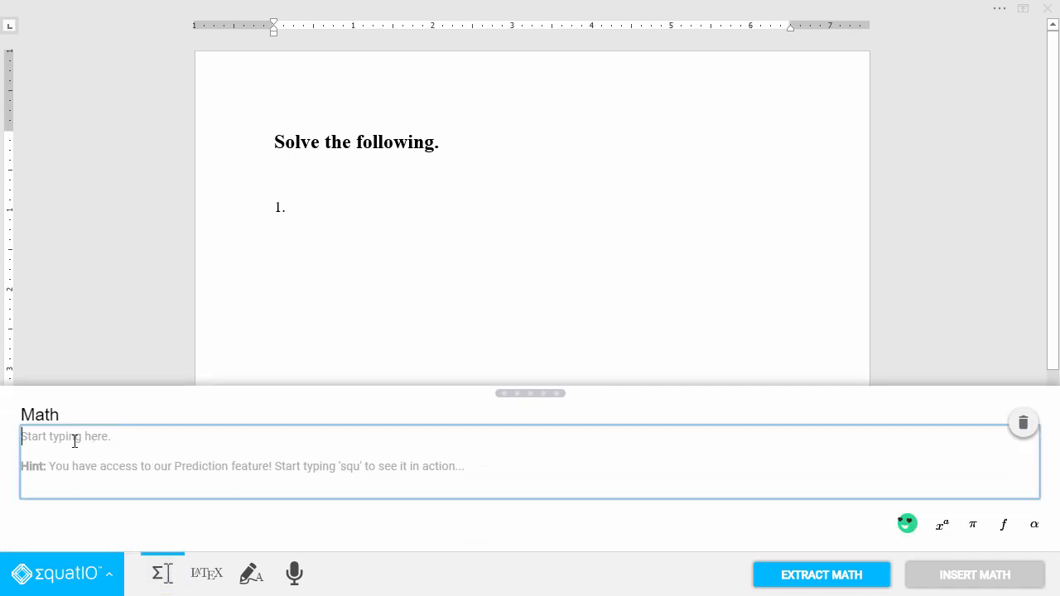
text(x^2)
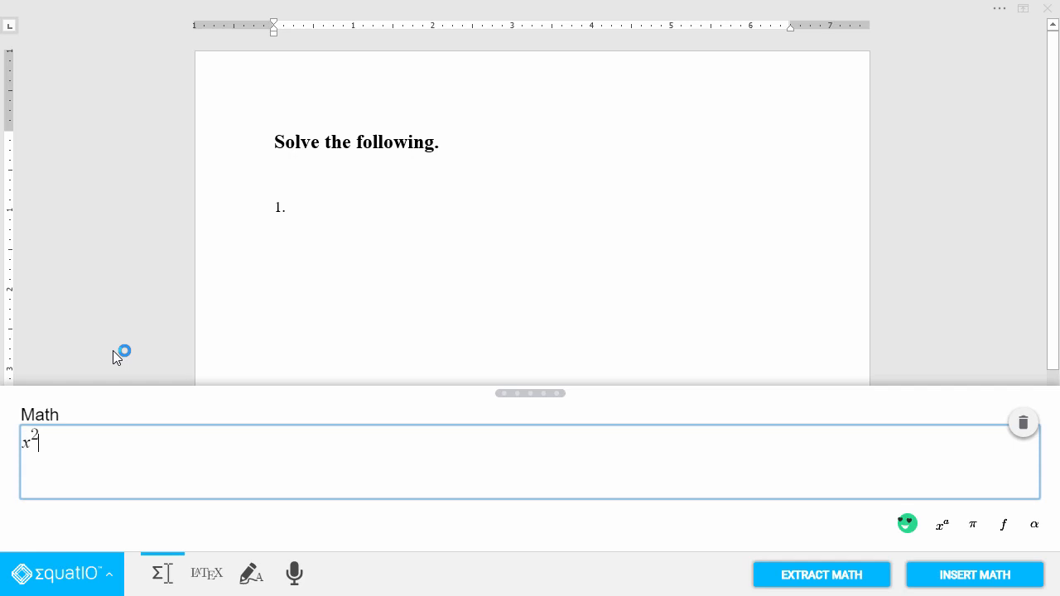
text(+)
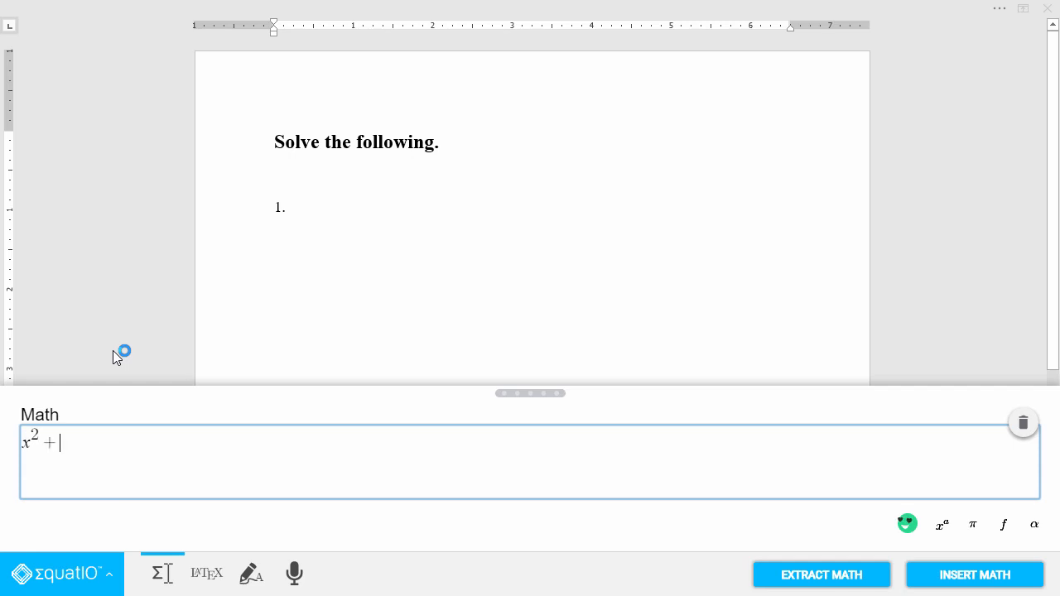
text(4xp)
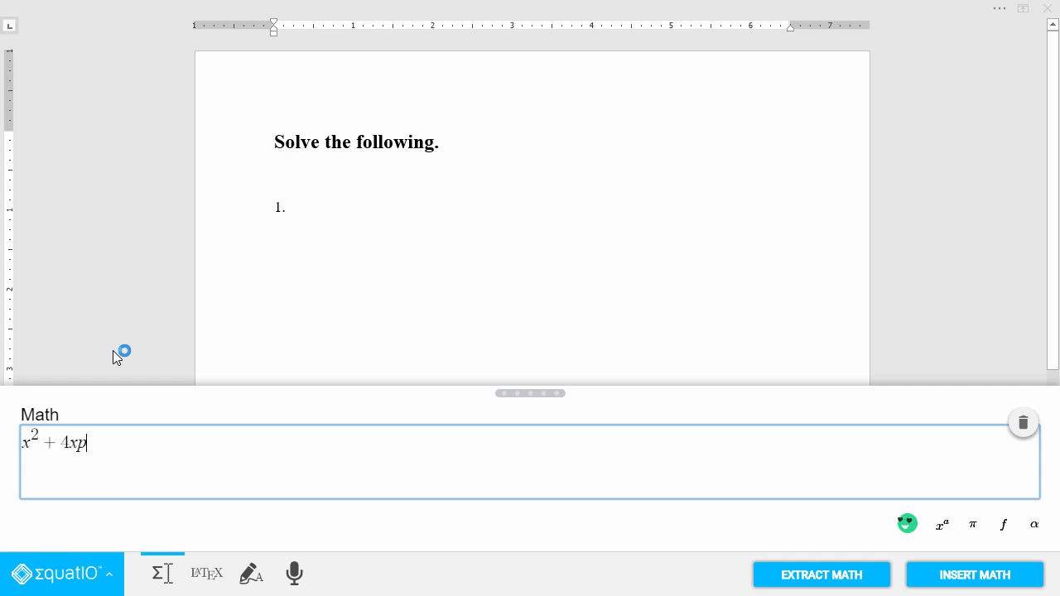
text(+)
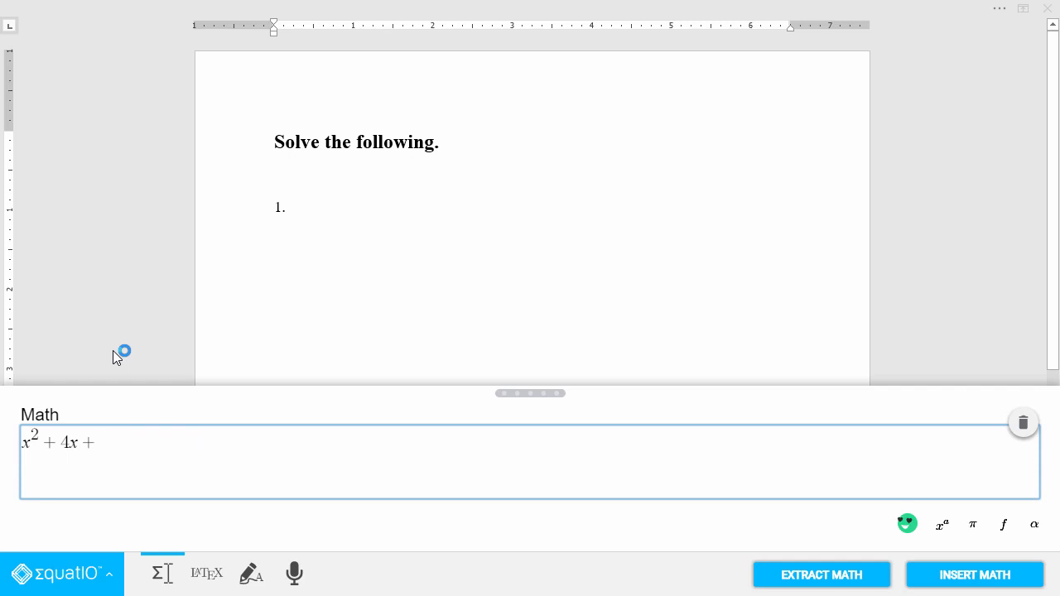
text(4 =)
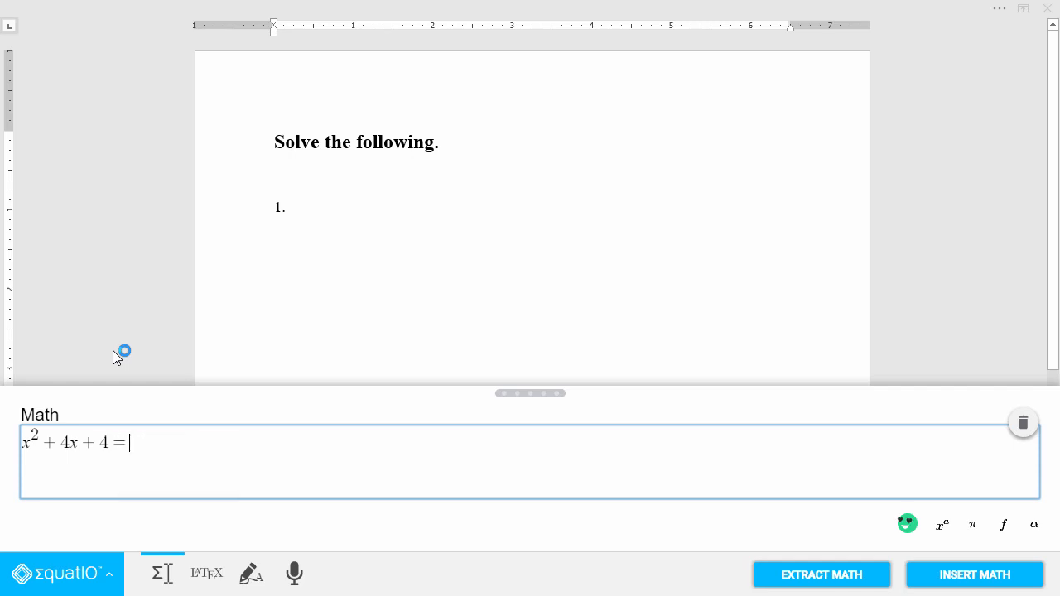
text(0)
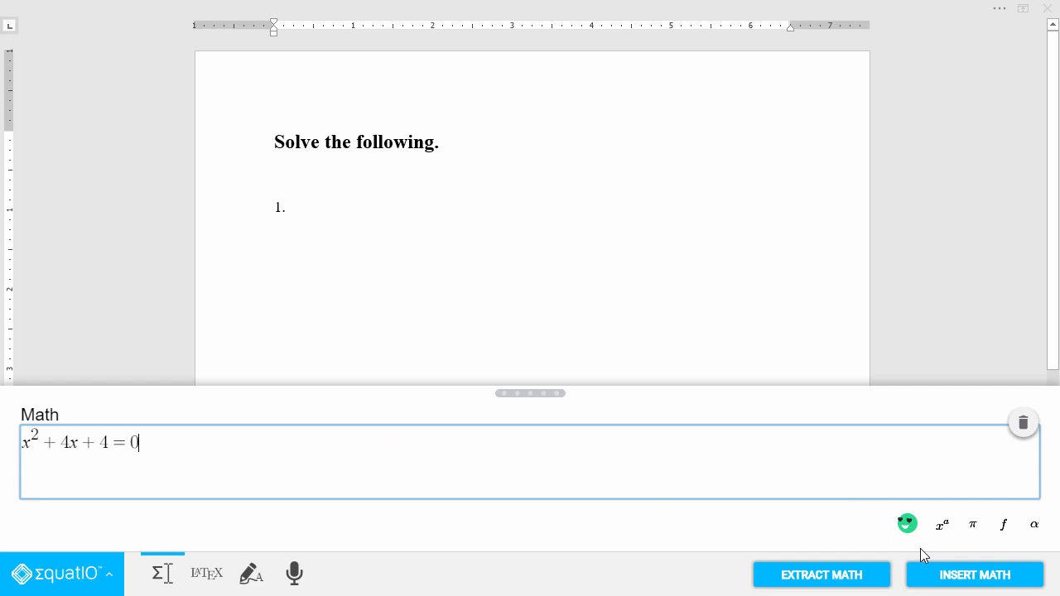
click(973, 575)
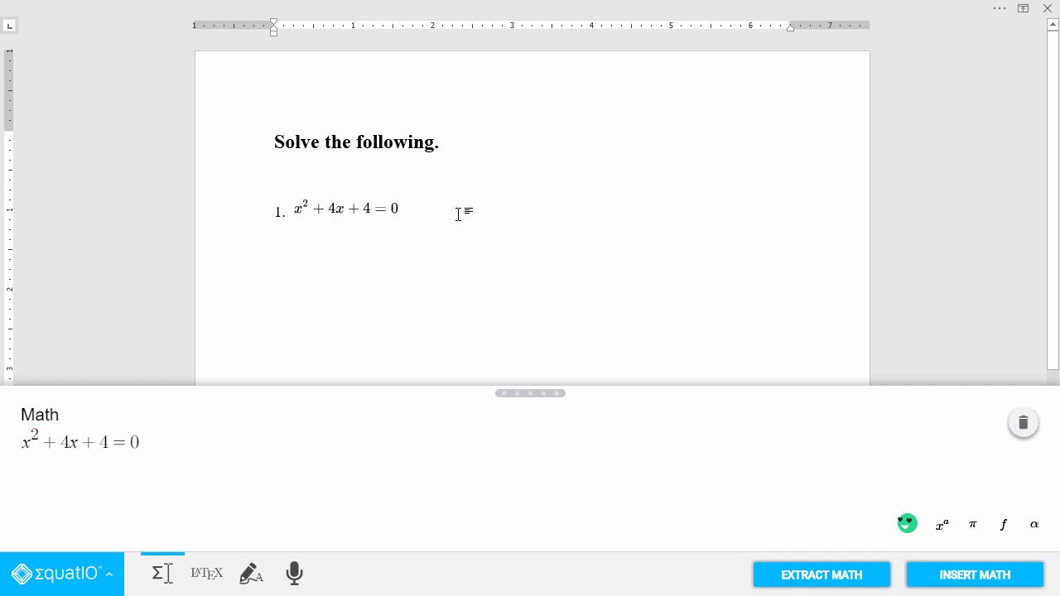
Add the quadratic formula from the formulas palette and show its LaTeX source
click(940, 524)
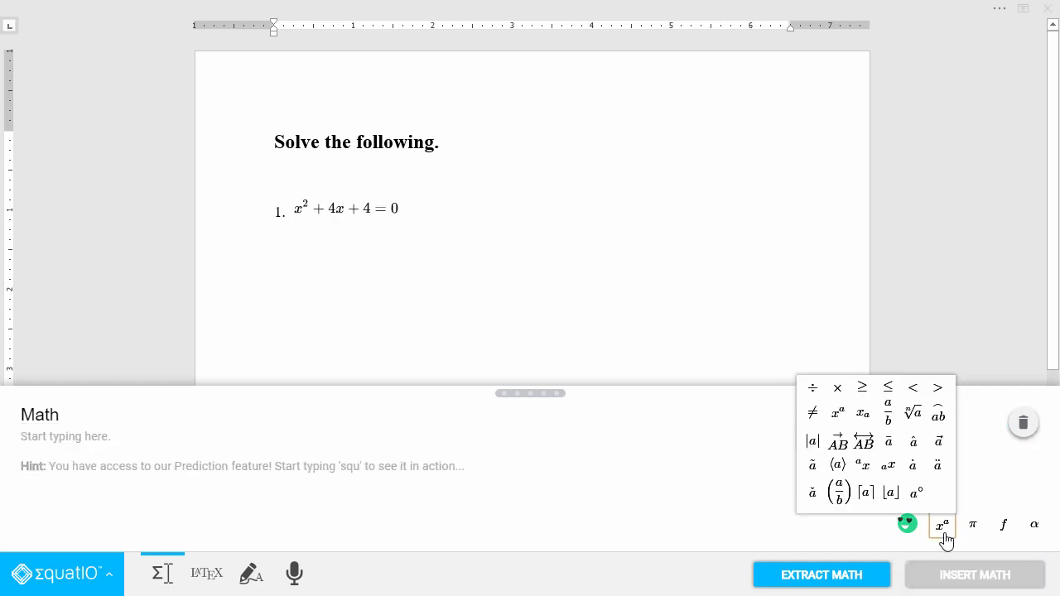
click(972, 524)
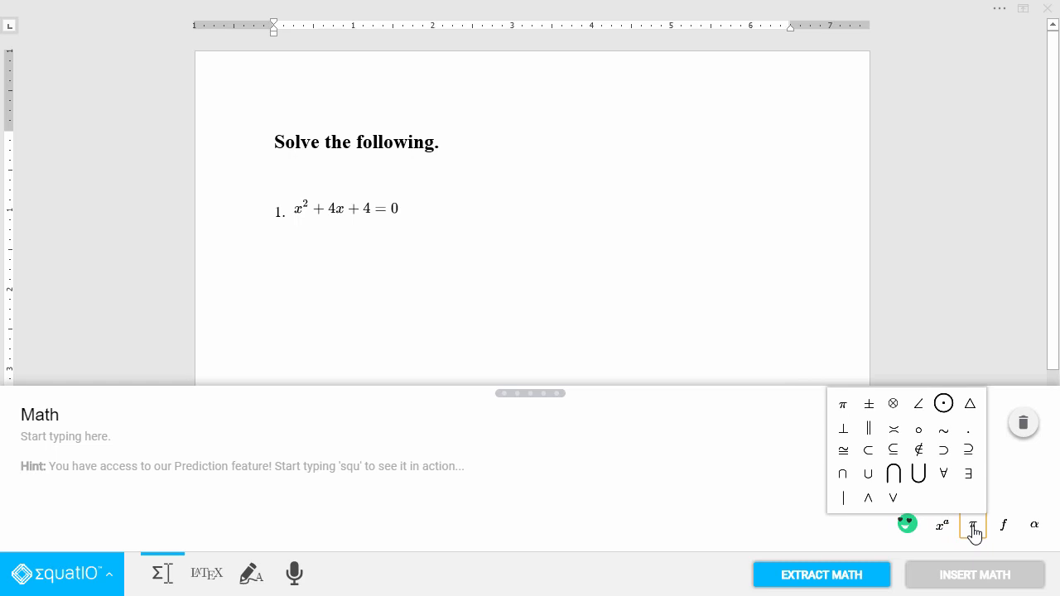
click(1004, 523)
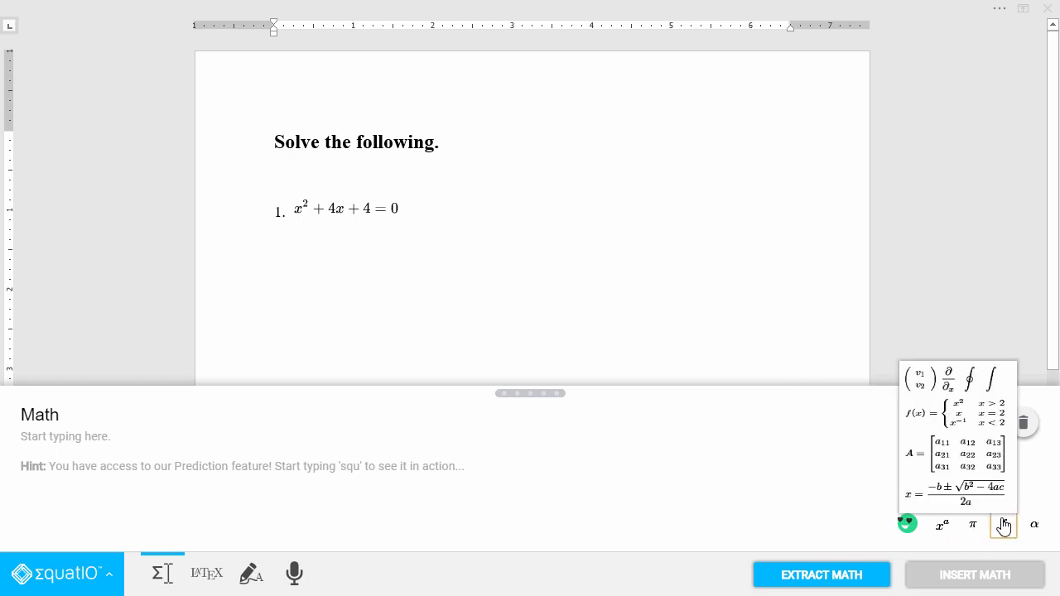
click(957, 494)
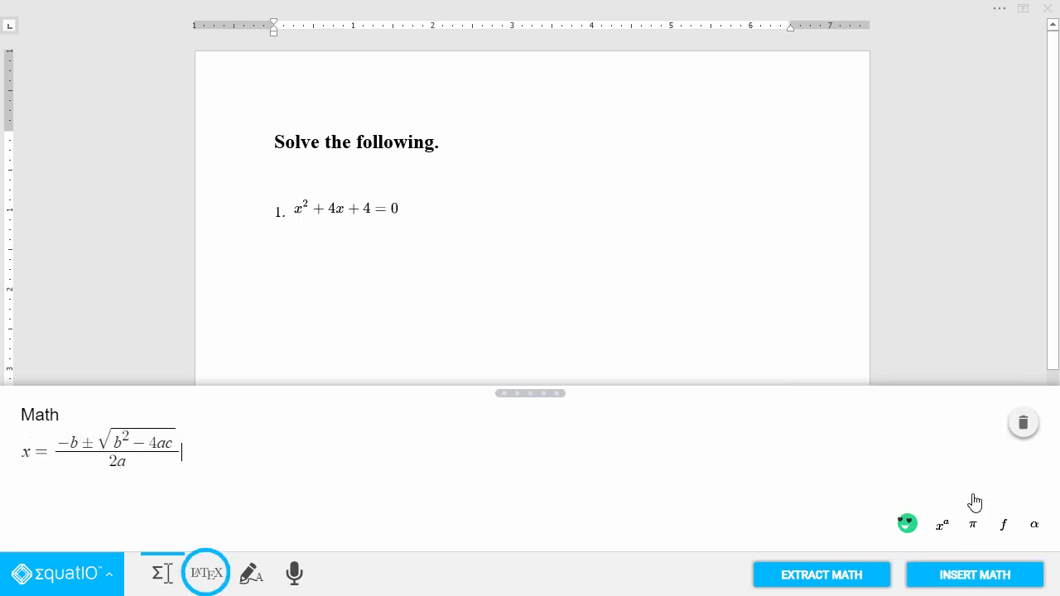
mouse_move(236, 555)
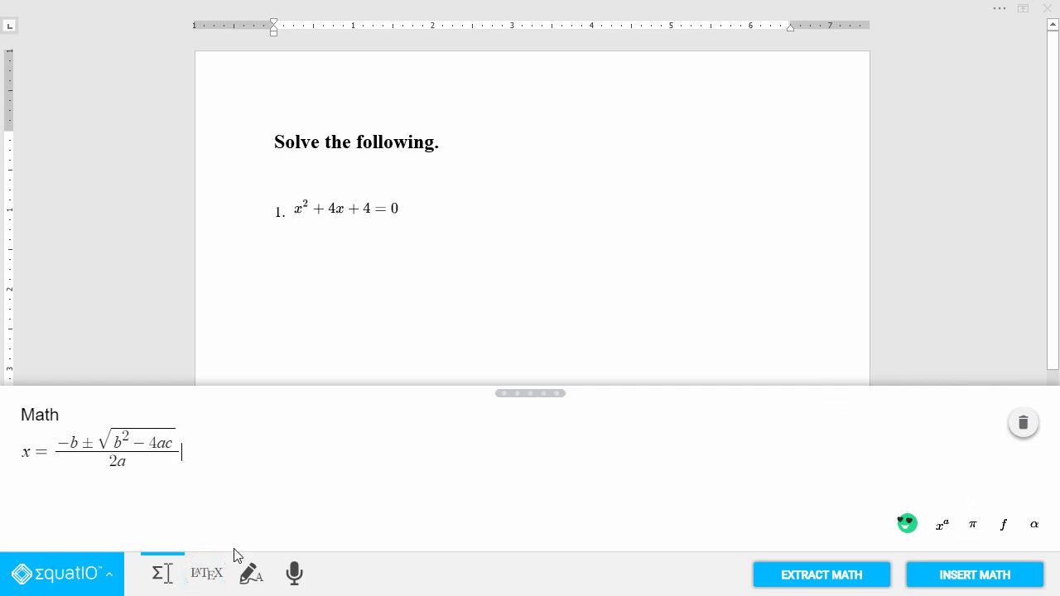
click(205, 573)
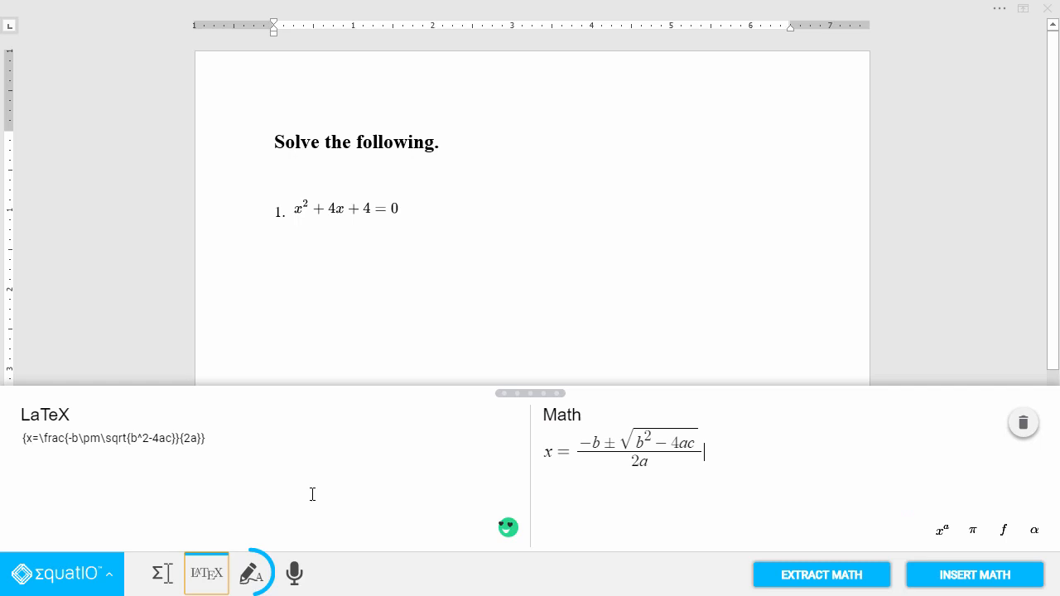
Handwrite (x+2)(x+2)=0 and insert the recognised equation below x²+4x+4=0
click(250, 573)
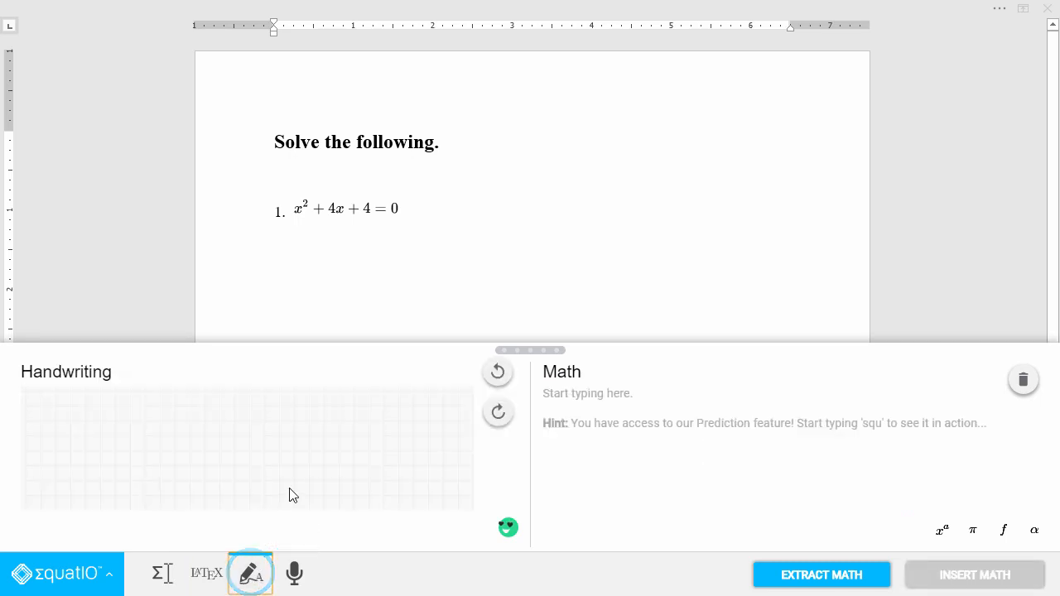
drag(63, 406, 91, 438)
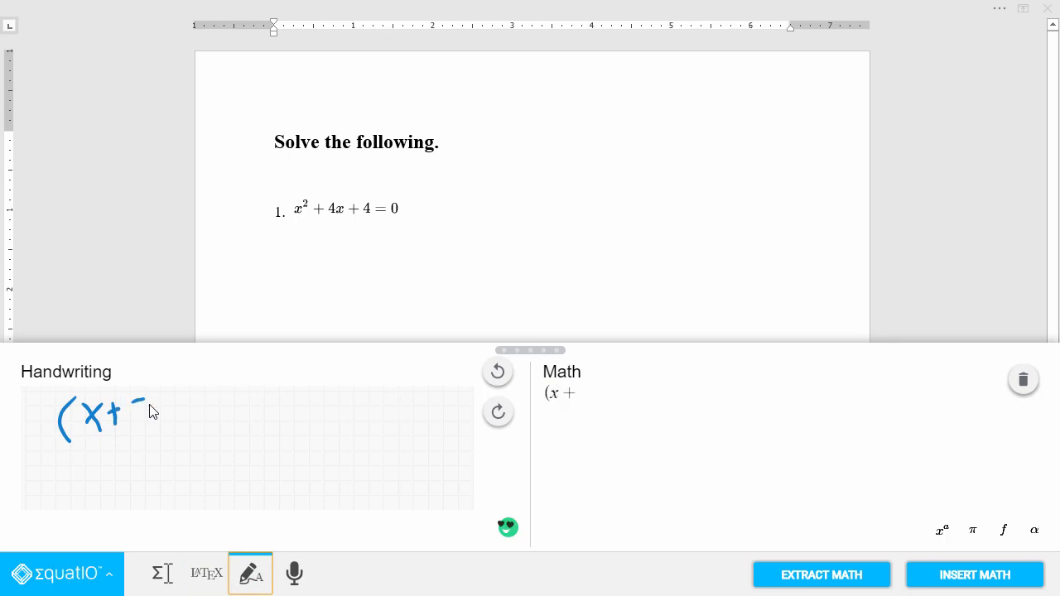
drag(124, 405, 178, 430)
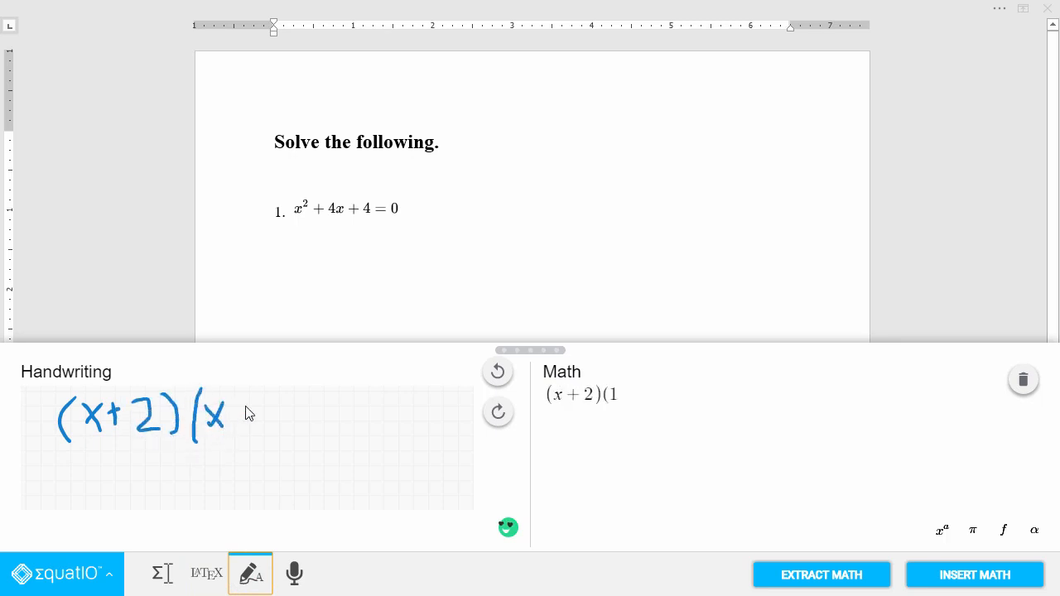
drag(232, 414, 285, 414)
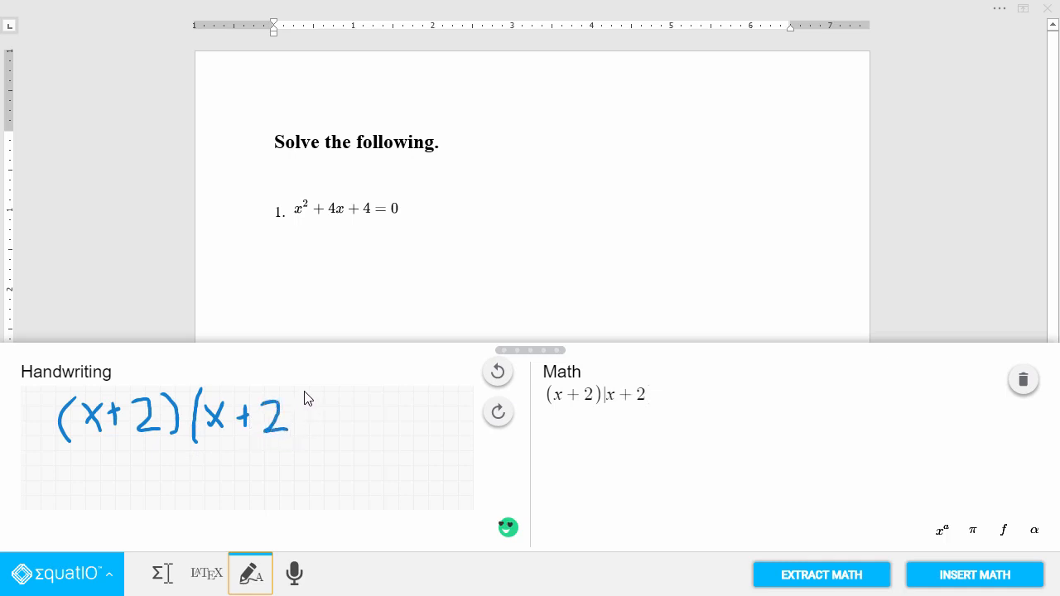
drag(298, 406, 347, 414)
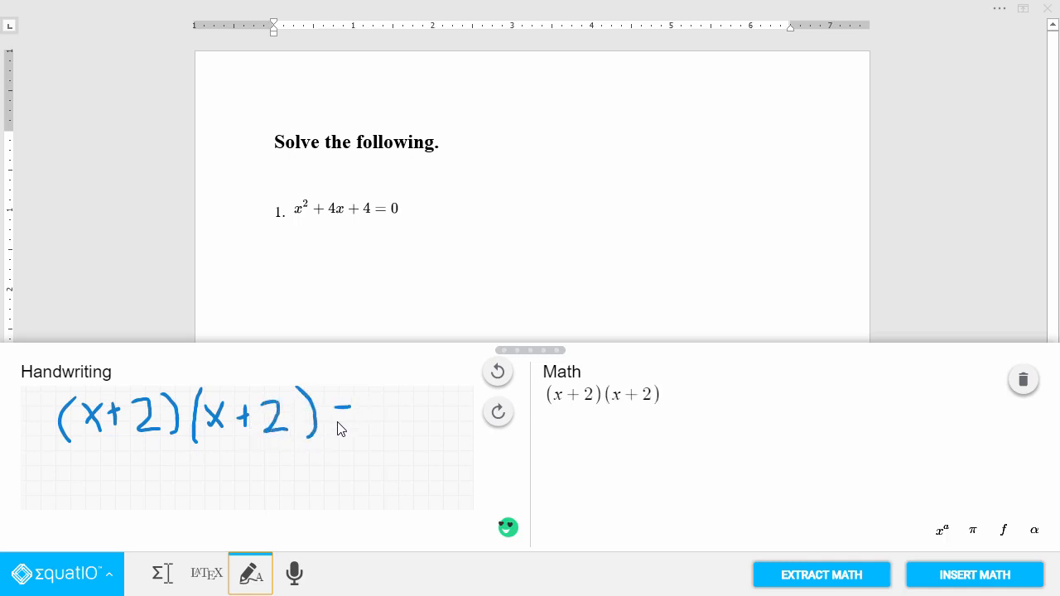
drag(356, 411, 405, 414)
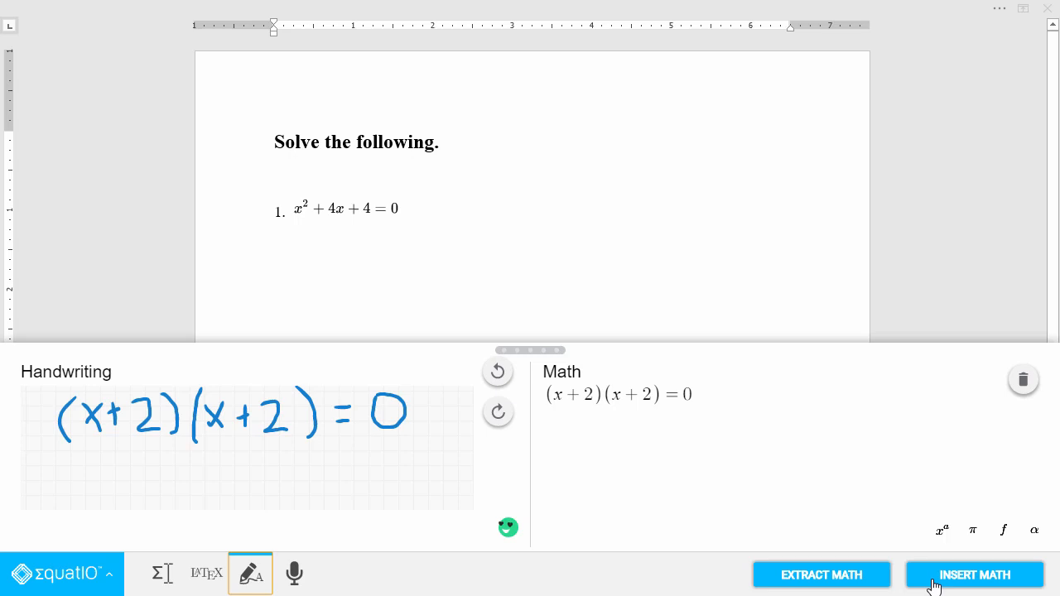
click(974, 575)
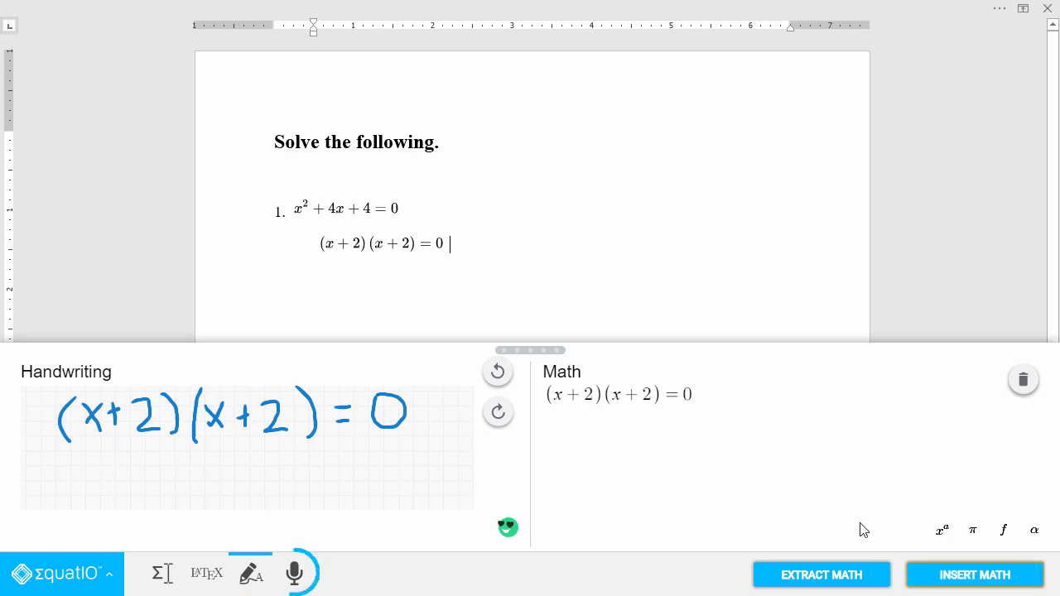
mouse_move(294, 573)
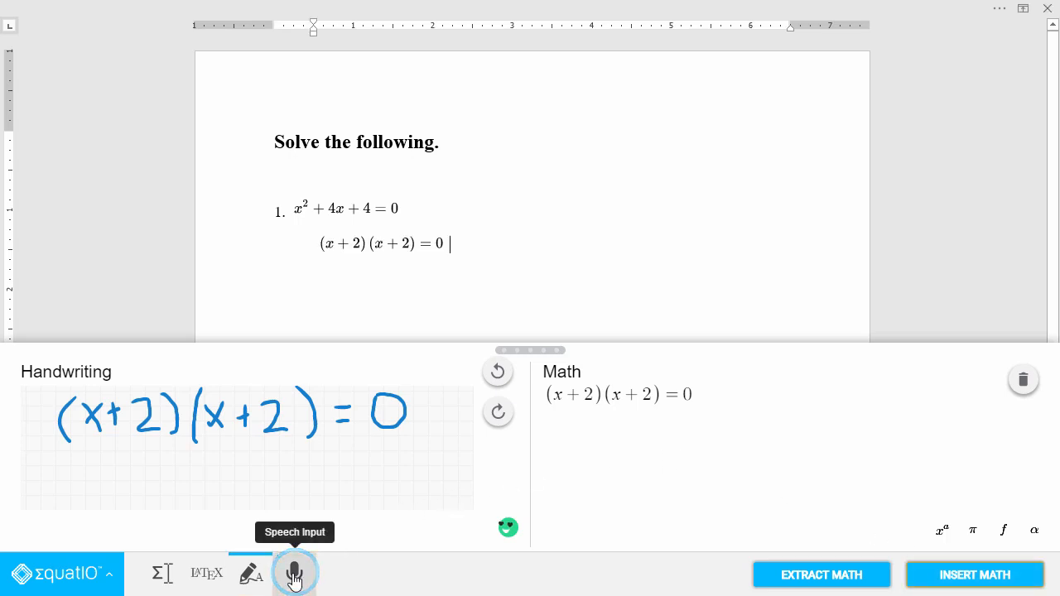
Dictate 'x equals negative 2' by speech and insert x = −2 beneath the factored equation
click(295, 573)
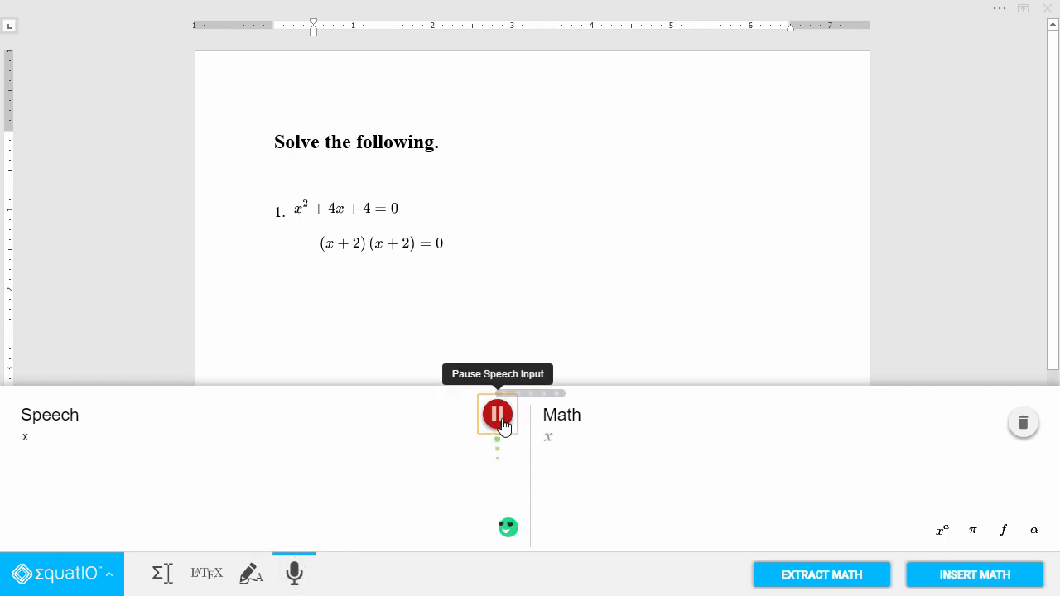
click(497, 414)
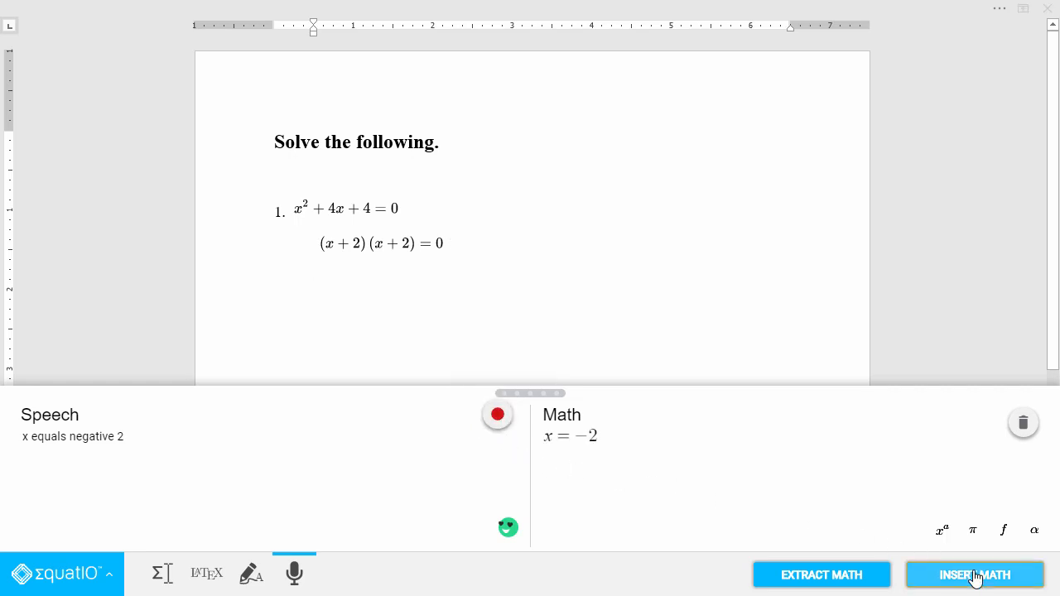
click(974, 575)
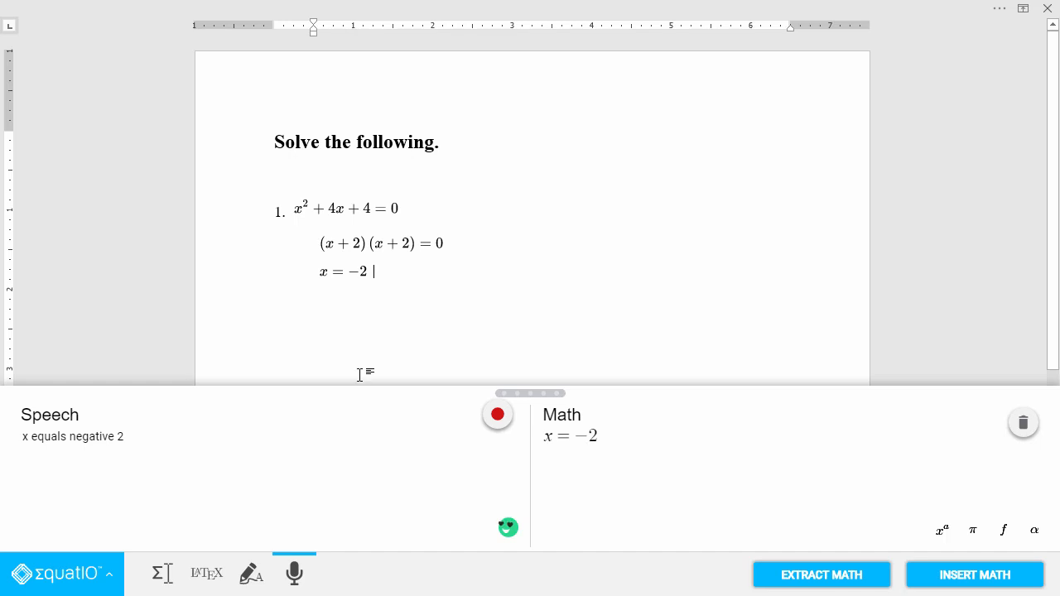
click(162, 573)
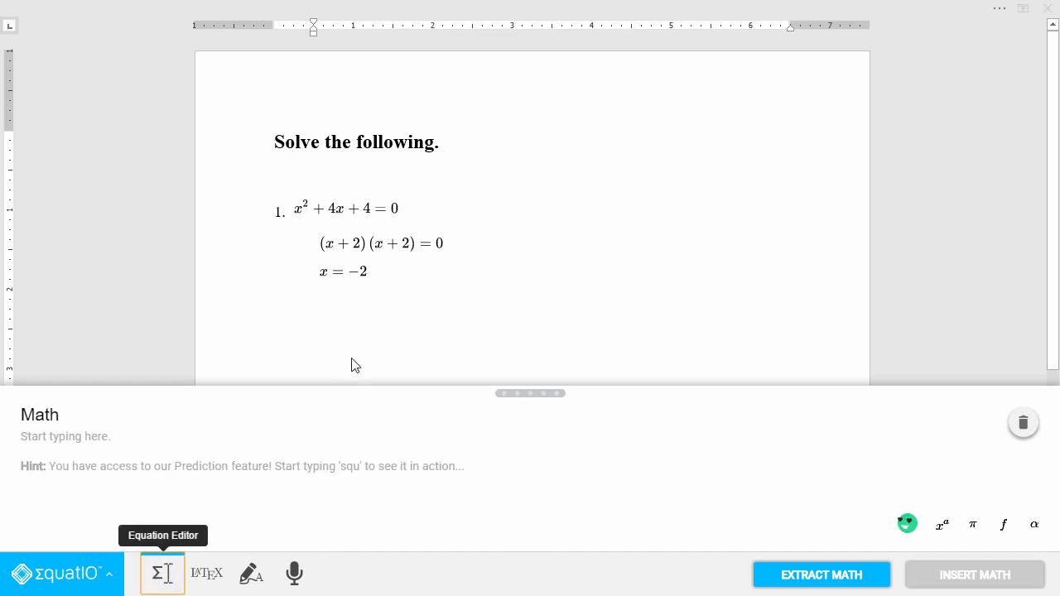
mouse_move(348, 214)
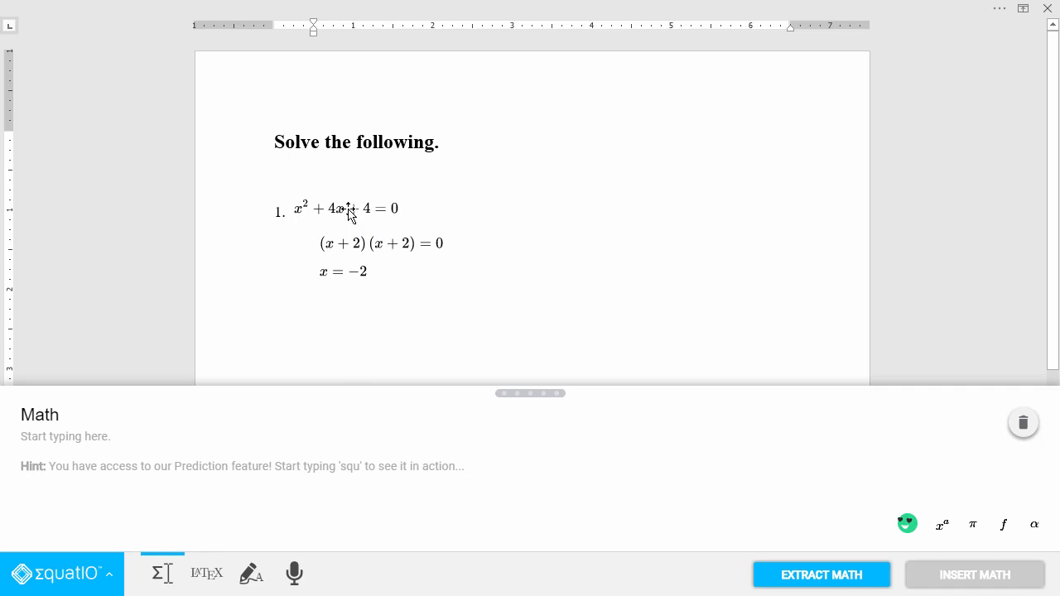
Select x²+4x+4=0 in the document and extract it back into the math editor
click(821, 575)
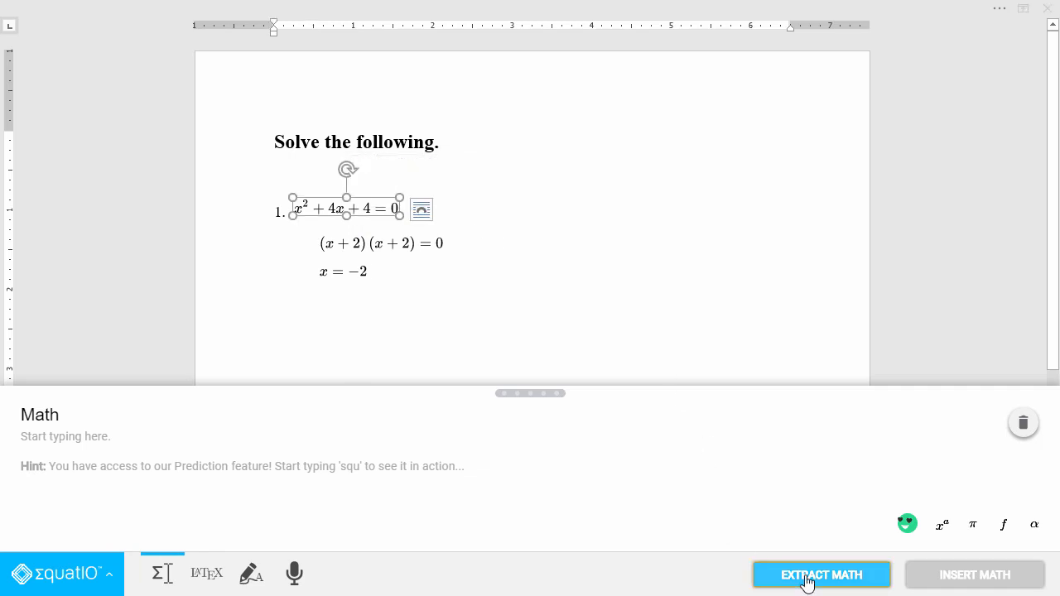
click(821, 575)
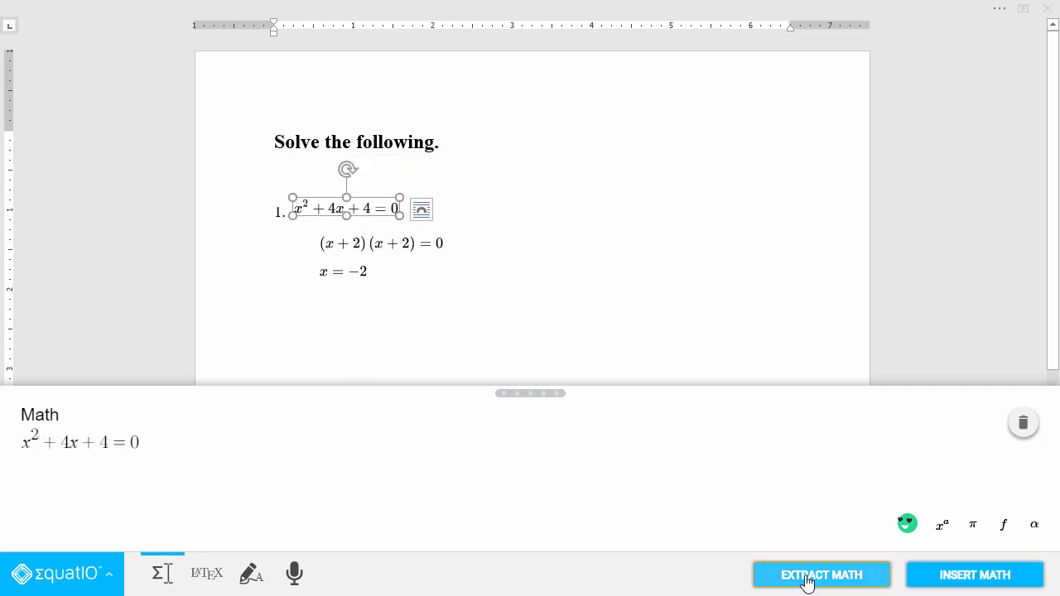
mouse_move(696, 478)
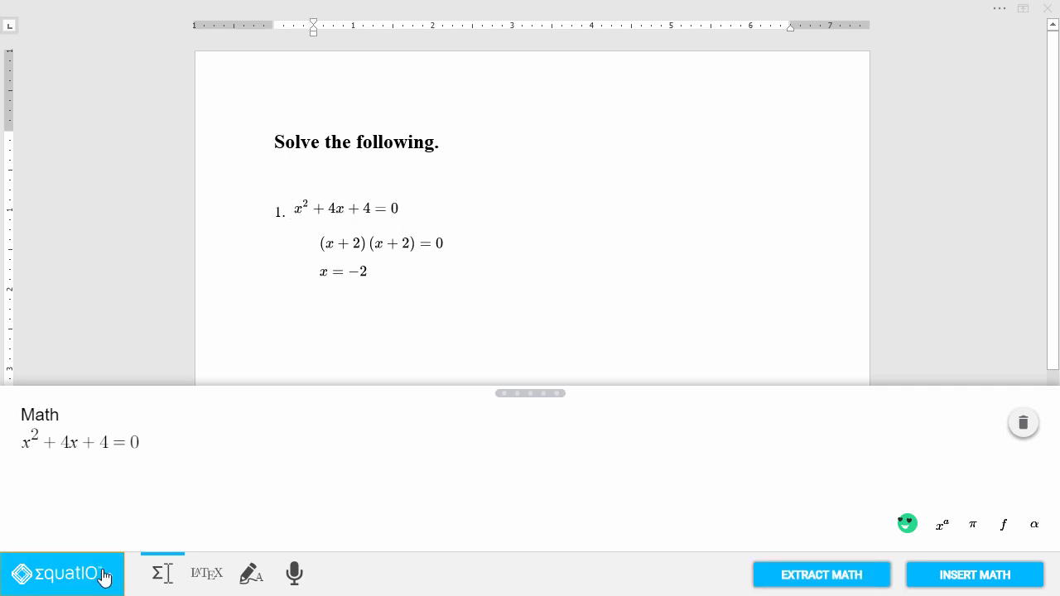
Review the Math Options prediction toggles, close the settings and return to the main menu
click(58, 573)
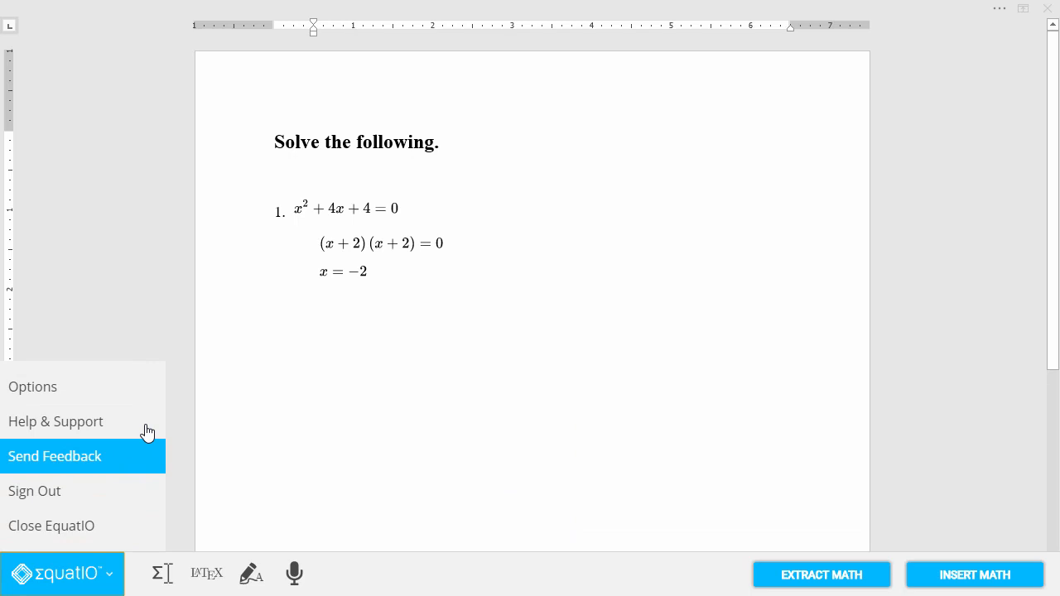
click(33, 386)
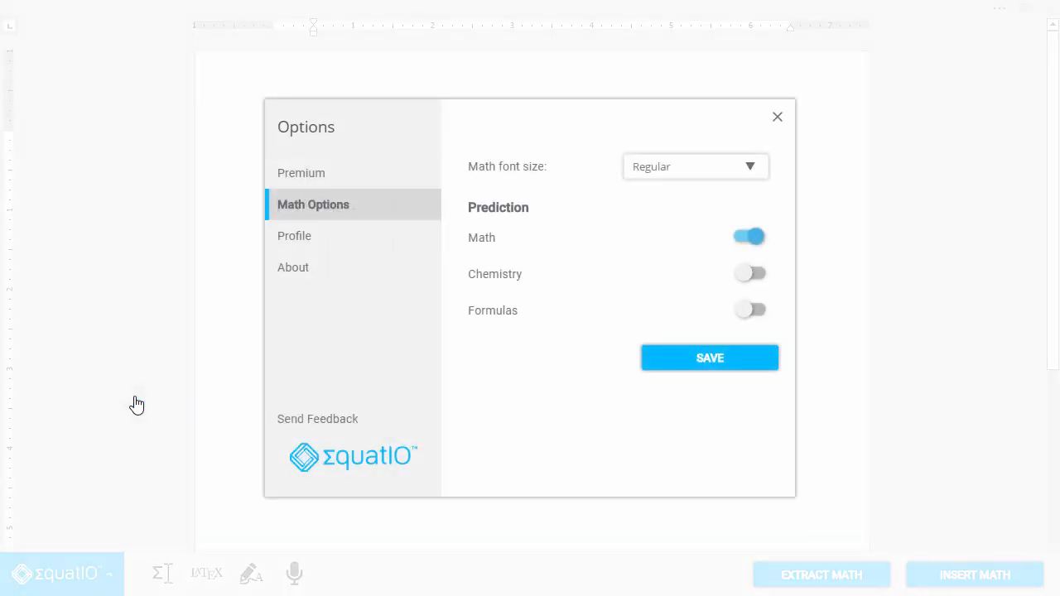
mouse_move(749, 275)
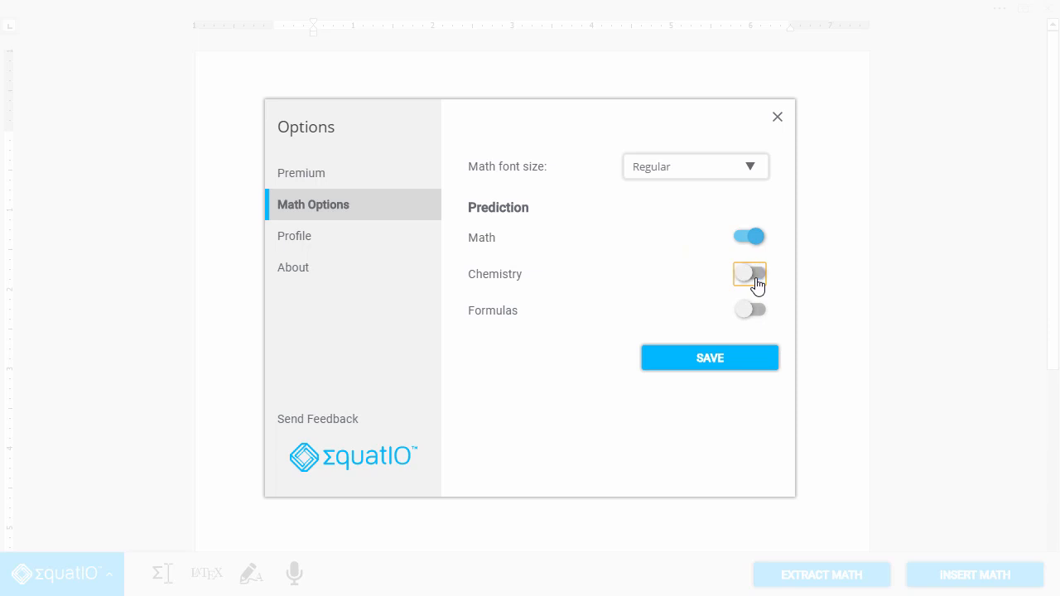
mouse_move(732, 301)
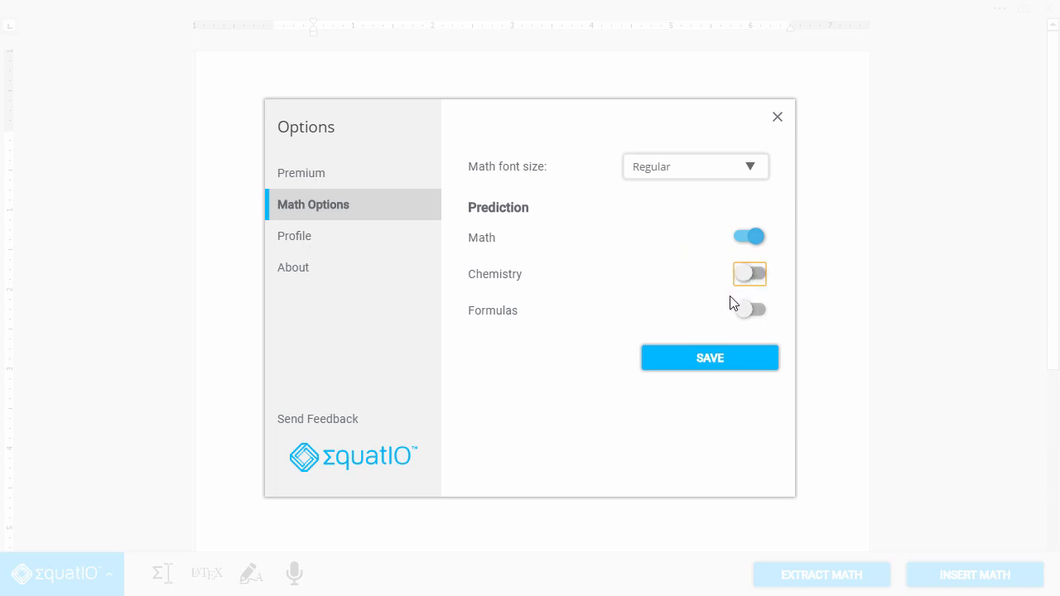
click(775, 116)
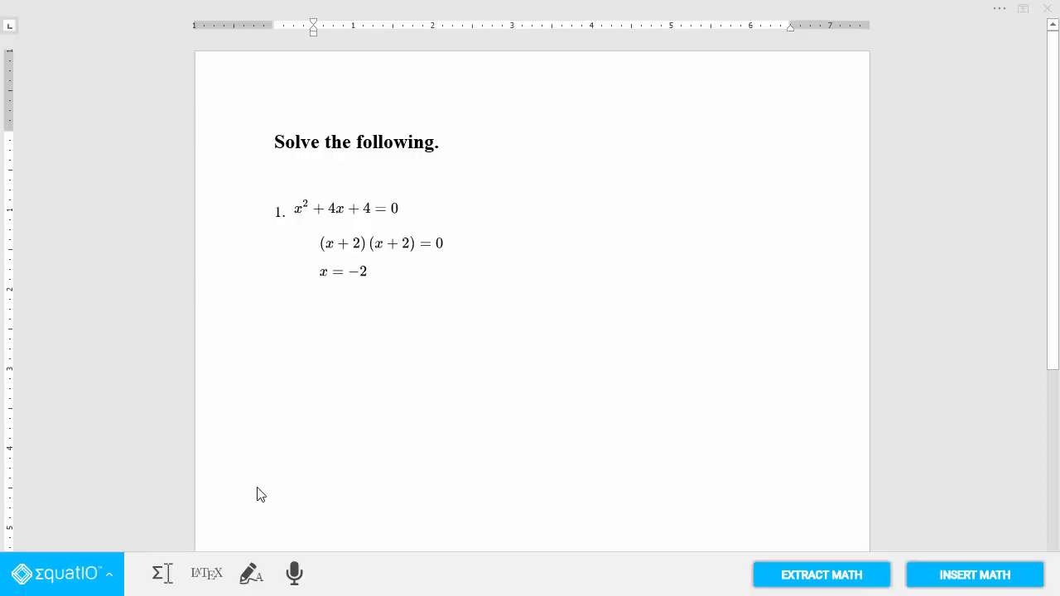
click(63, 573)
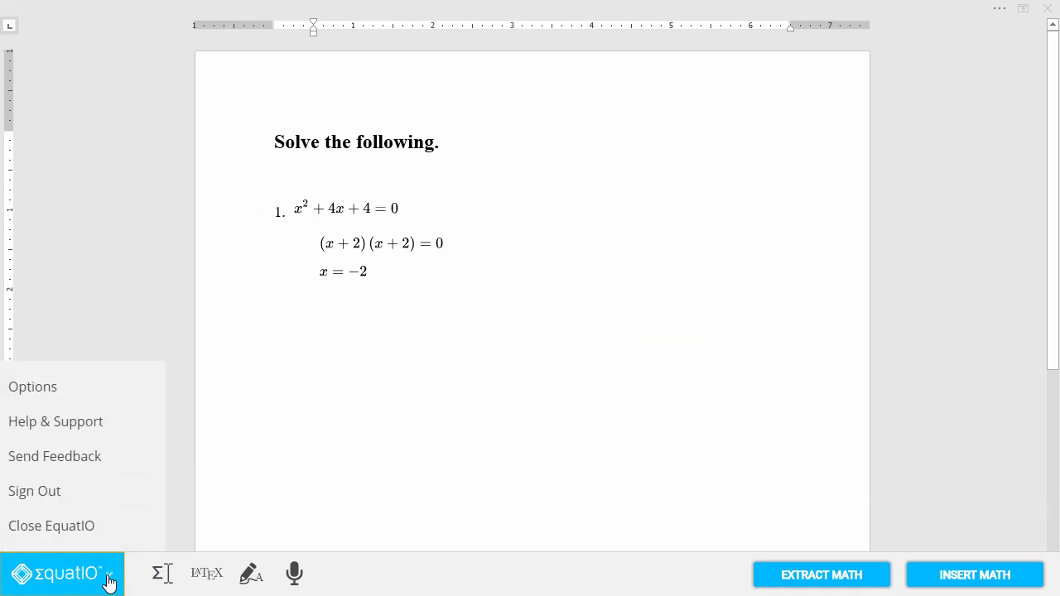